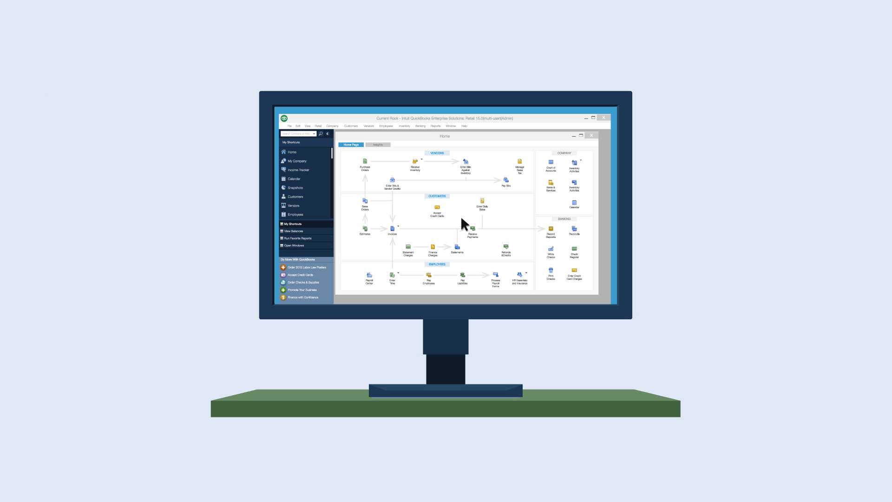
Launch Advanced Reporting from the Reports menu, landing on its Welcome page
click(594, 118)
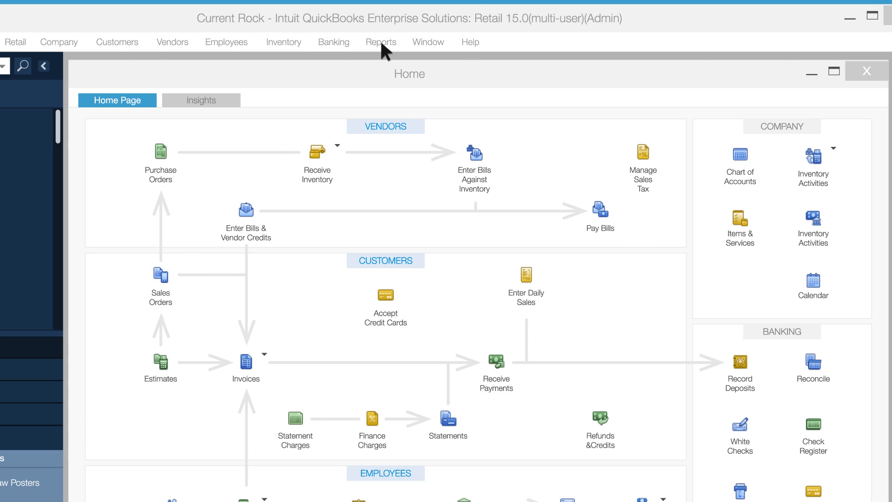
click(381, 42)
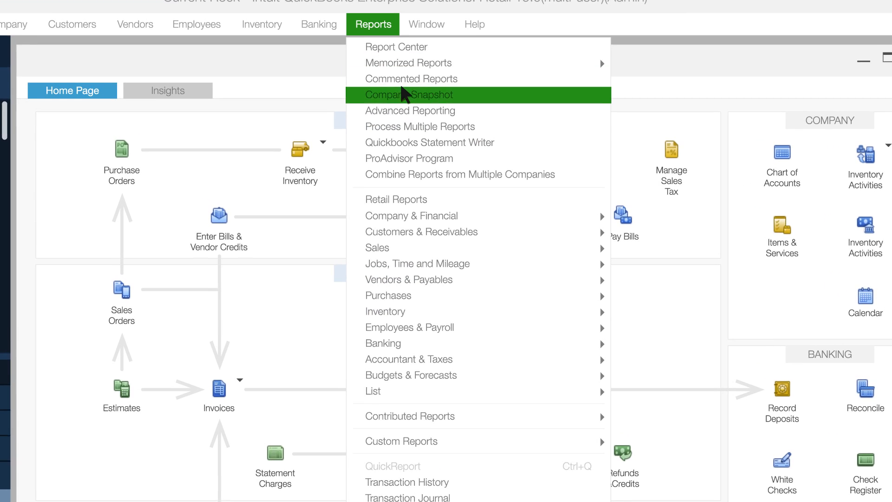
mouse_move(410, 109)
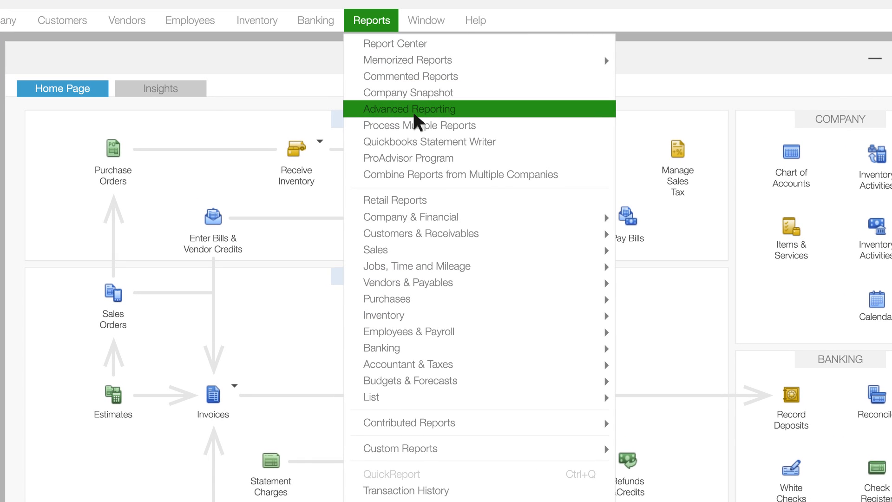
click(409, 108)
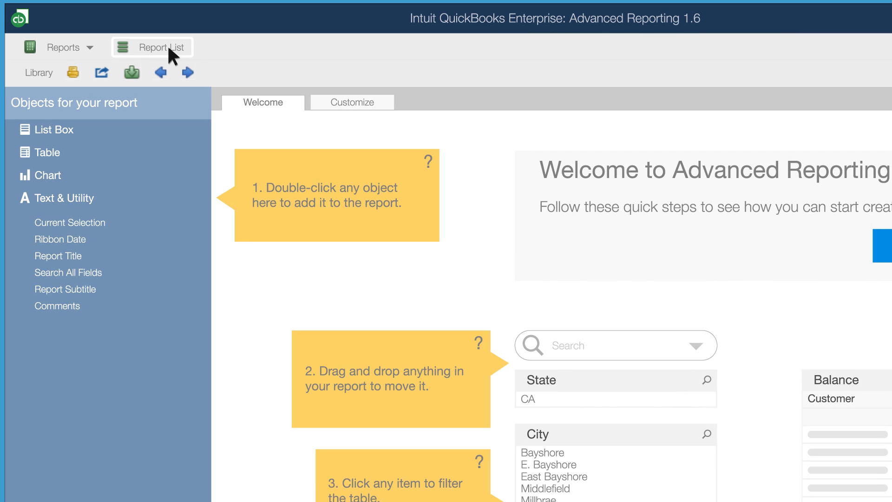
Show the Report List of saved custom and starter reports
click(151, 46)
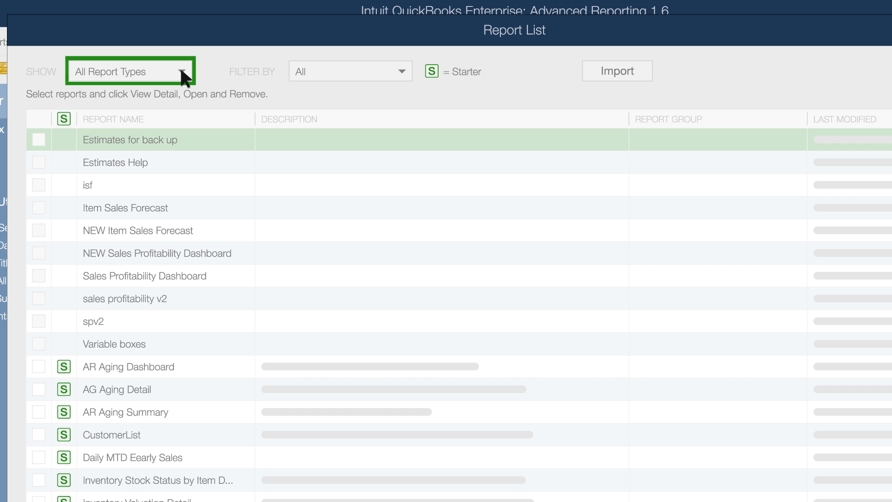
Filter the list to Starter Reports and open the AR Aging Dashboard
click(130, 72)
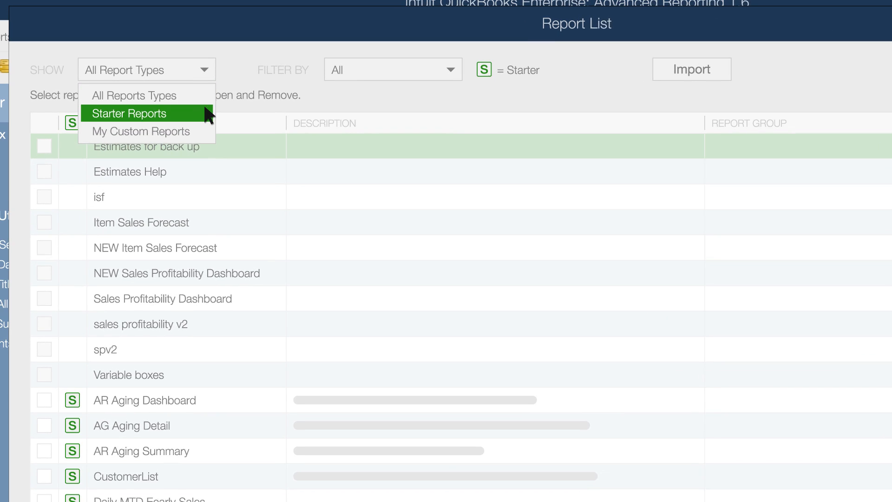
click(127, 112)
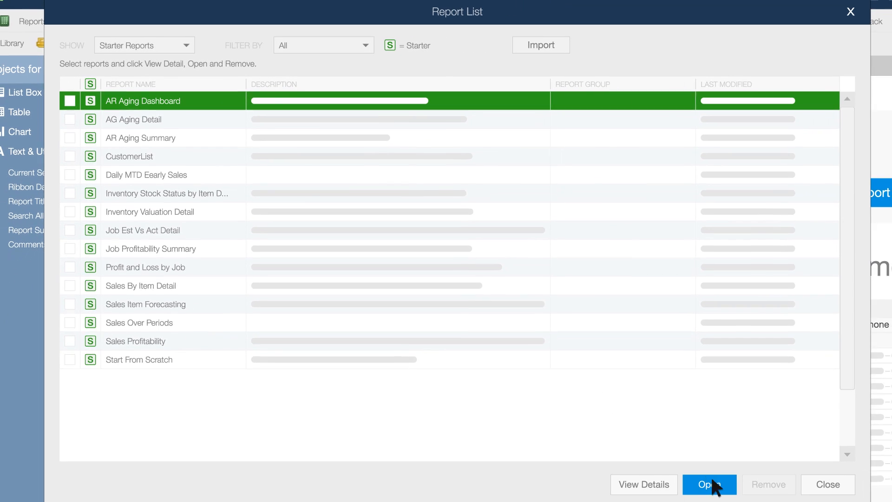
click(709, 484)
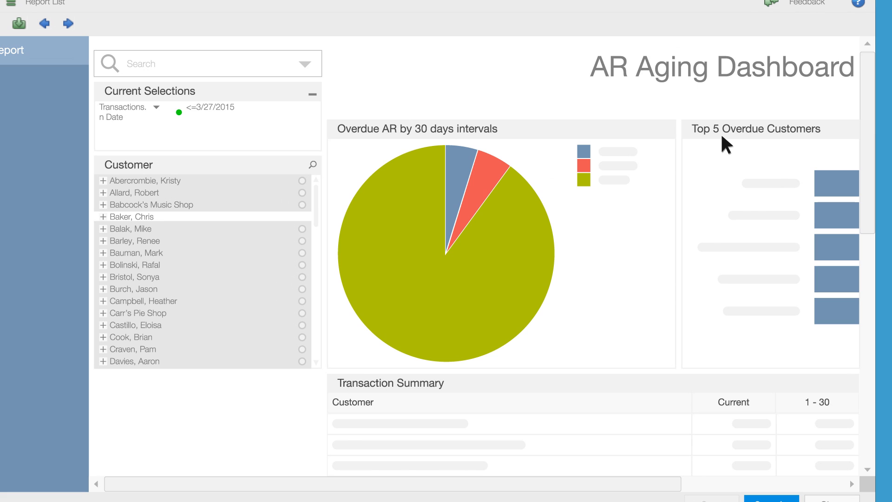
mouse_move(271, 161)
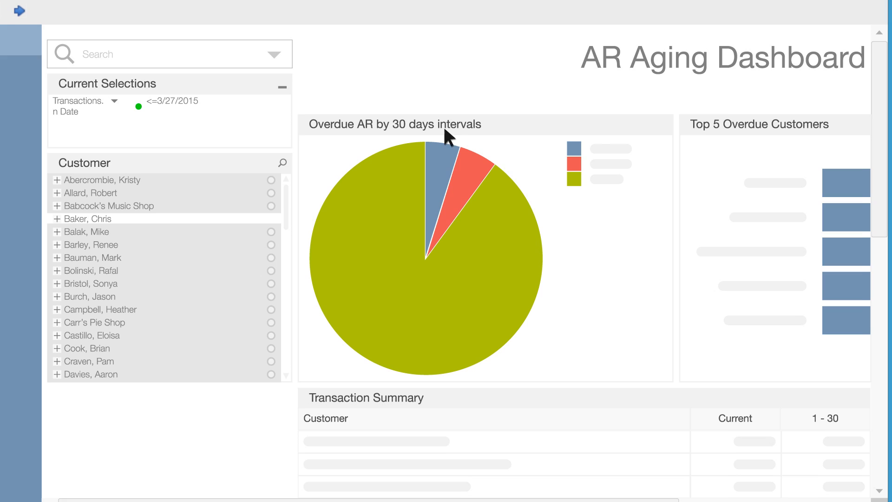
Show the context menu for the Overdue AR by 30 days intervals pie chart
right_click(450, 136)
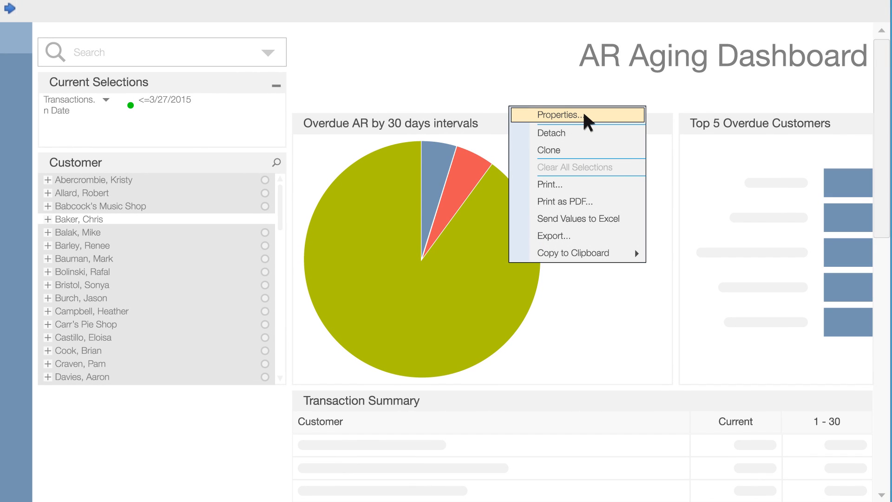
click(561, 115)
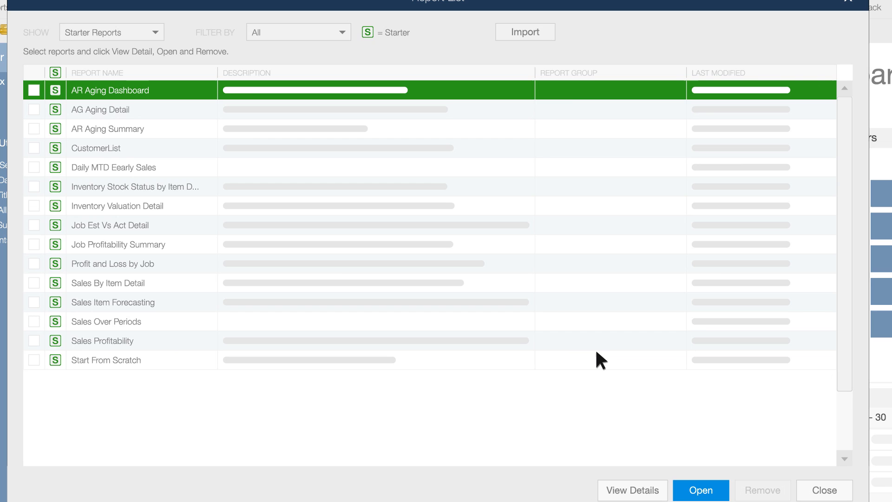
click(701, 489)
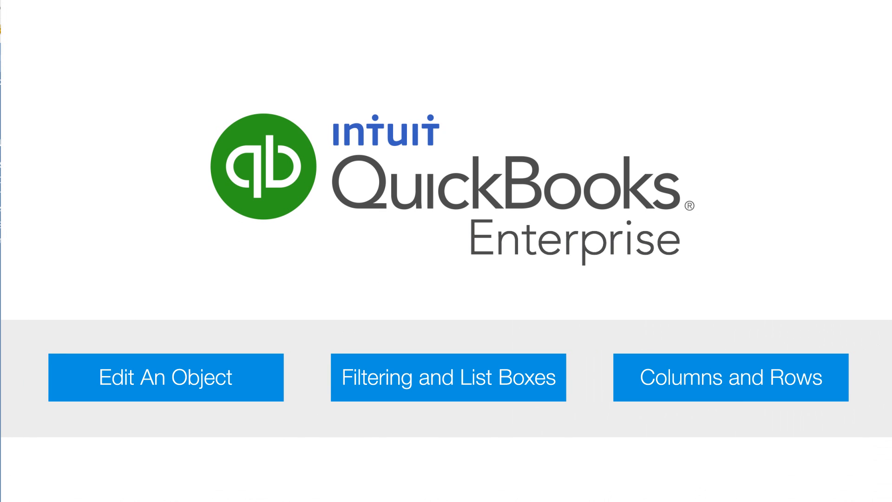